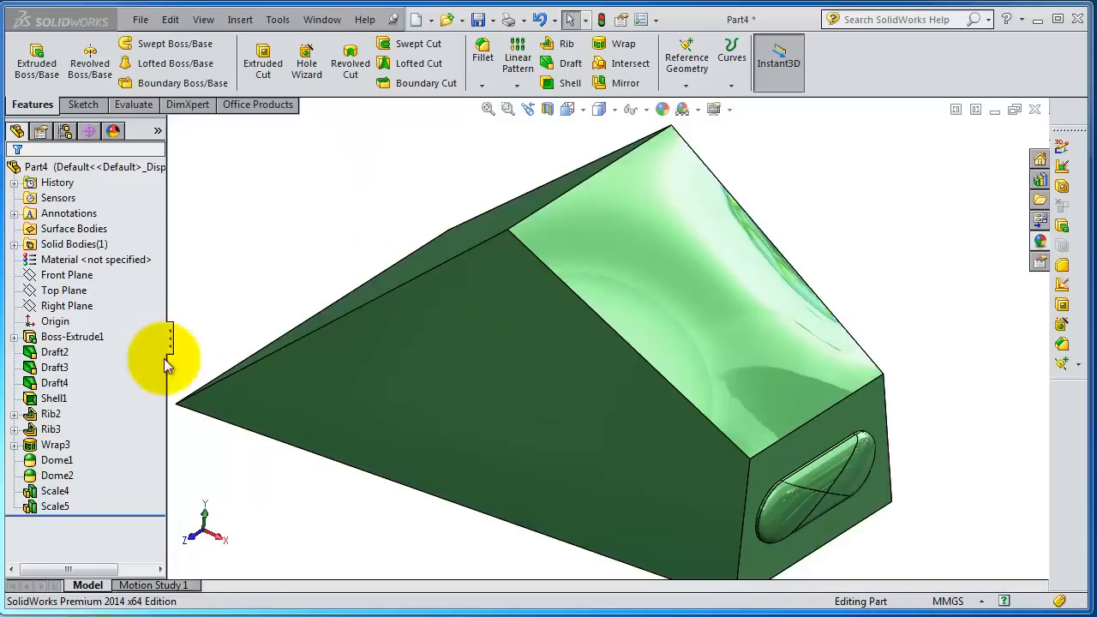
pyautogui.moveTo(300, 236)
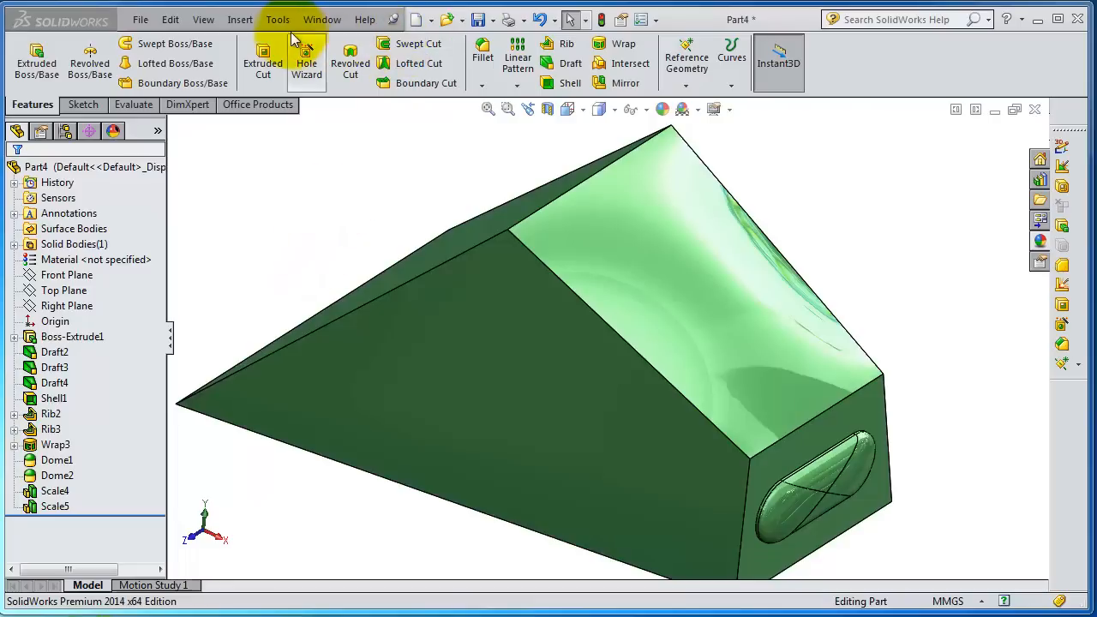
# Browse the Insert menu's Features list where the Deform command is available
pyautogui.click(240, 19)
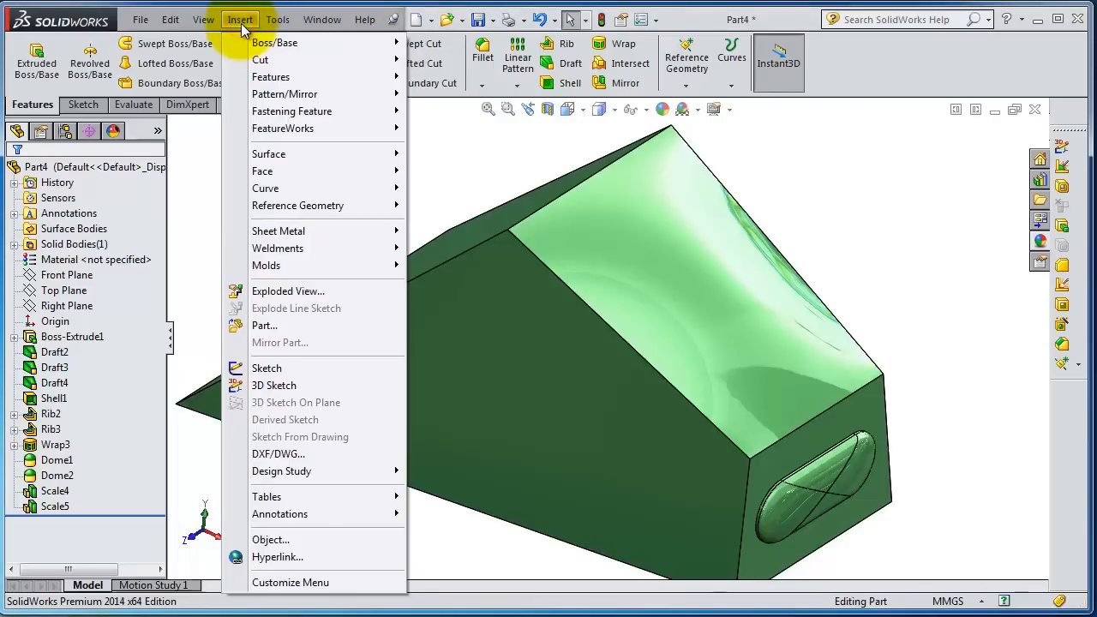
pyautogui.click(298, 205)
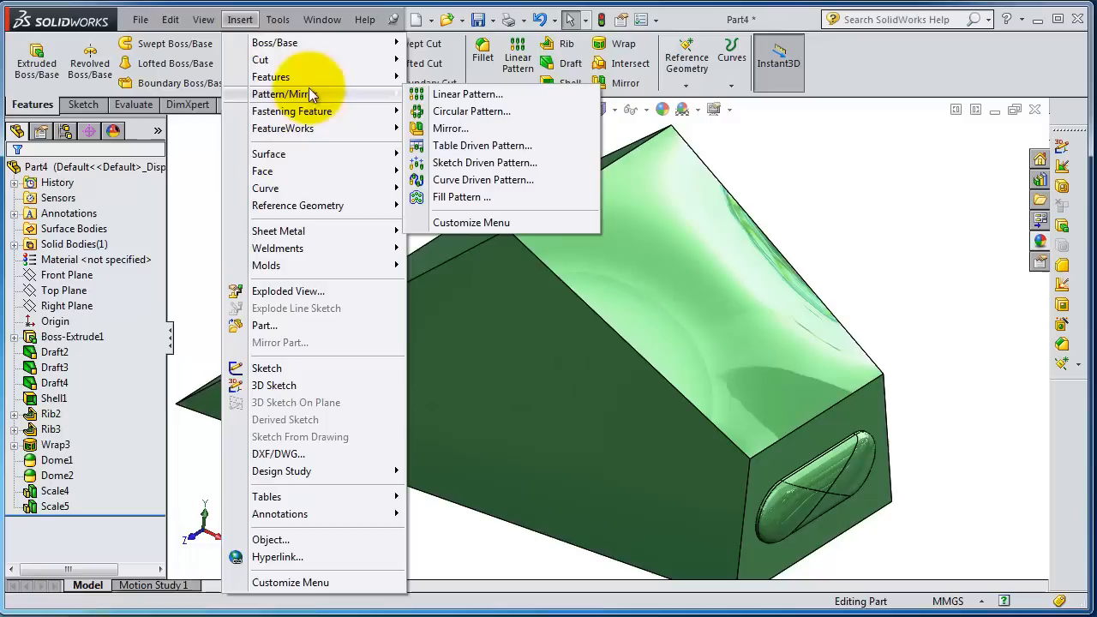
pyautogui.moveTo(271, 77)
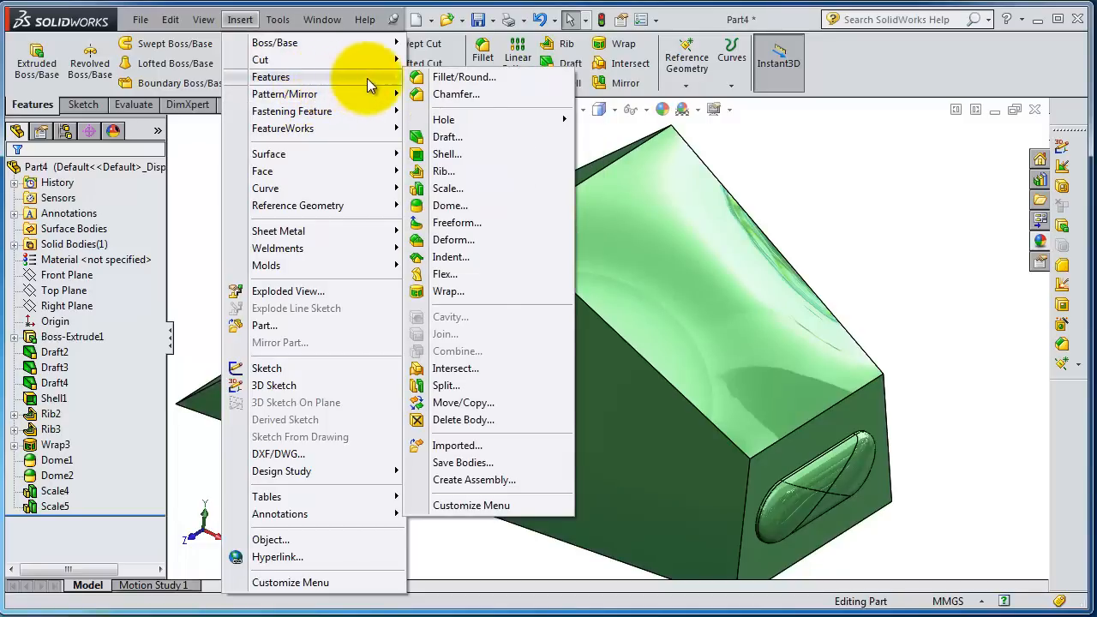
pyautogui.moveTo(476, 206)
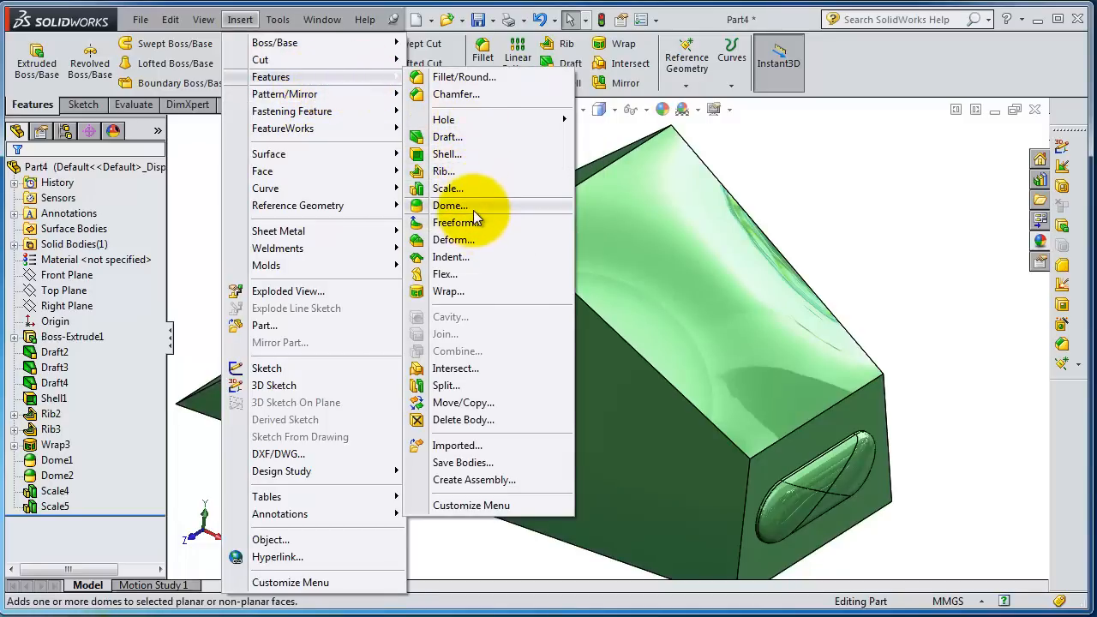
pyautogui.moveTo(480, 239)
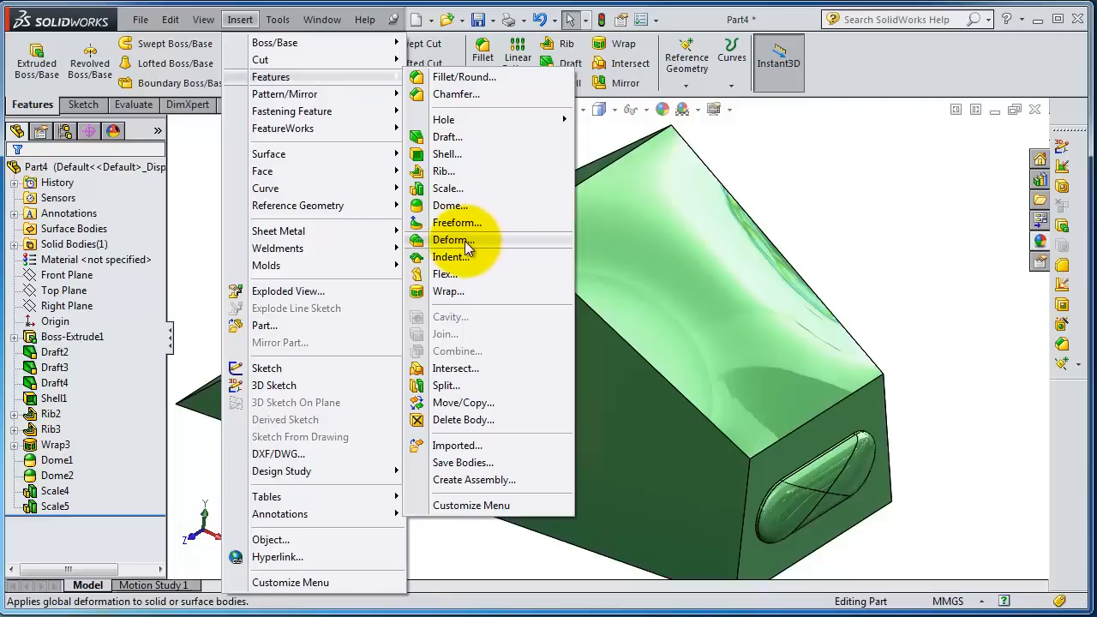
# Start a point-type Deform and place its deform point on the large sloped face
pyautogui.click(451, 239)
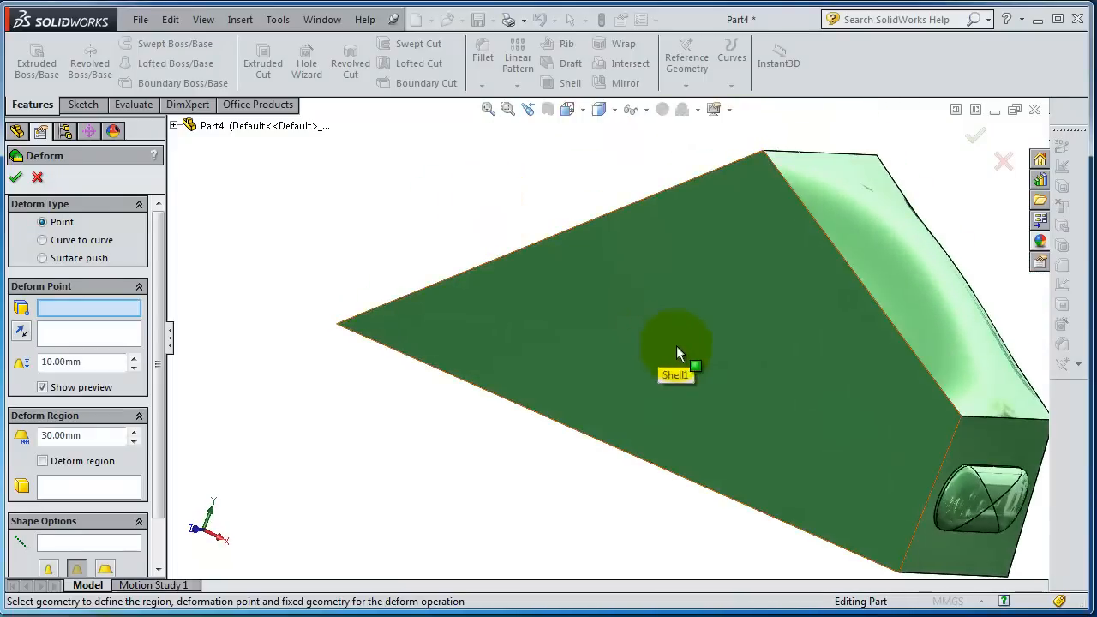
pyautogui.moveTo(643, 358)
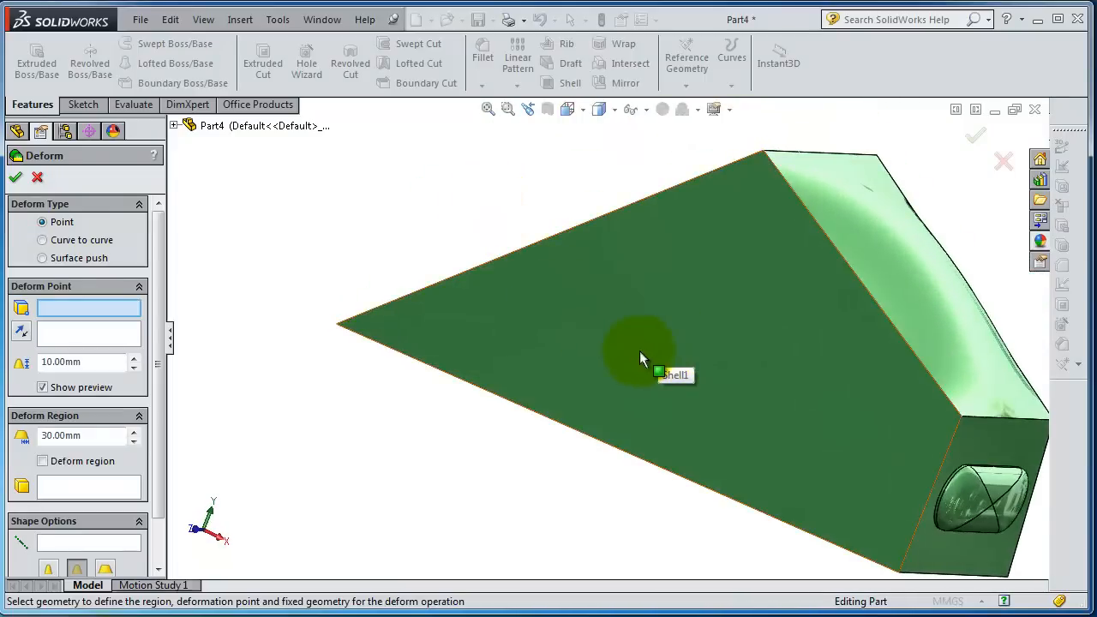
pyautogui.click(639, 356)
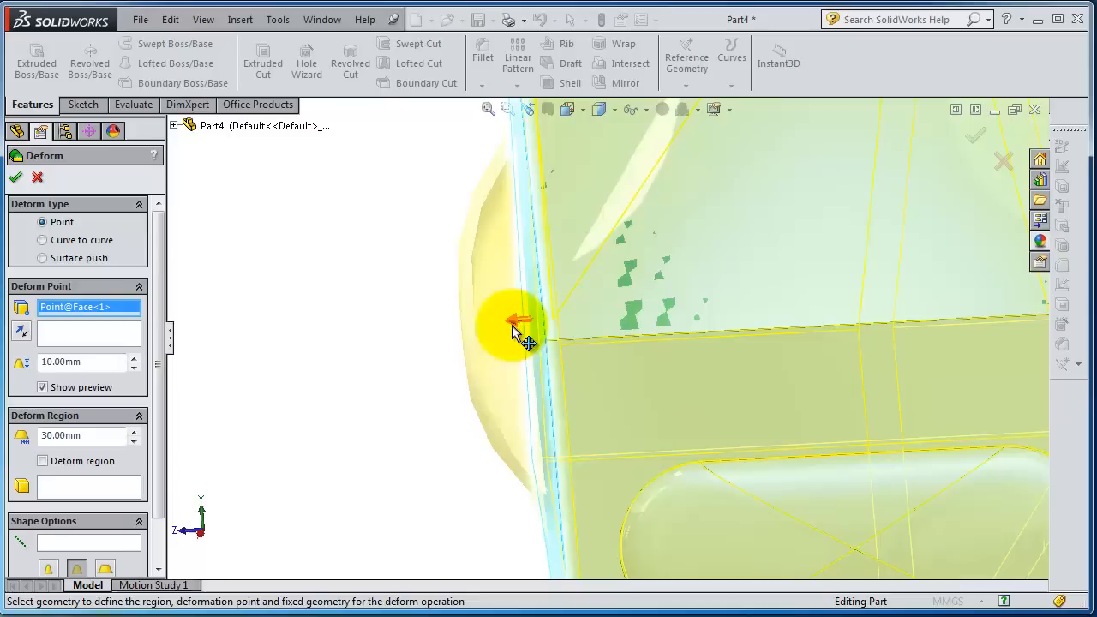
# Try larger region radii, settling on a 40 mm deform distance and 40 mm region radius
pyautogui.click(134, 431)
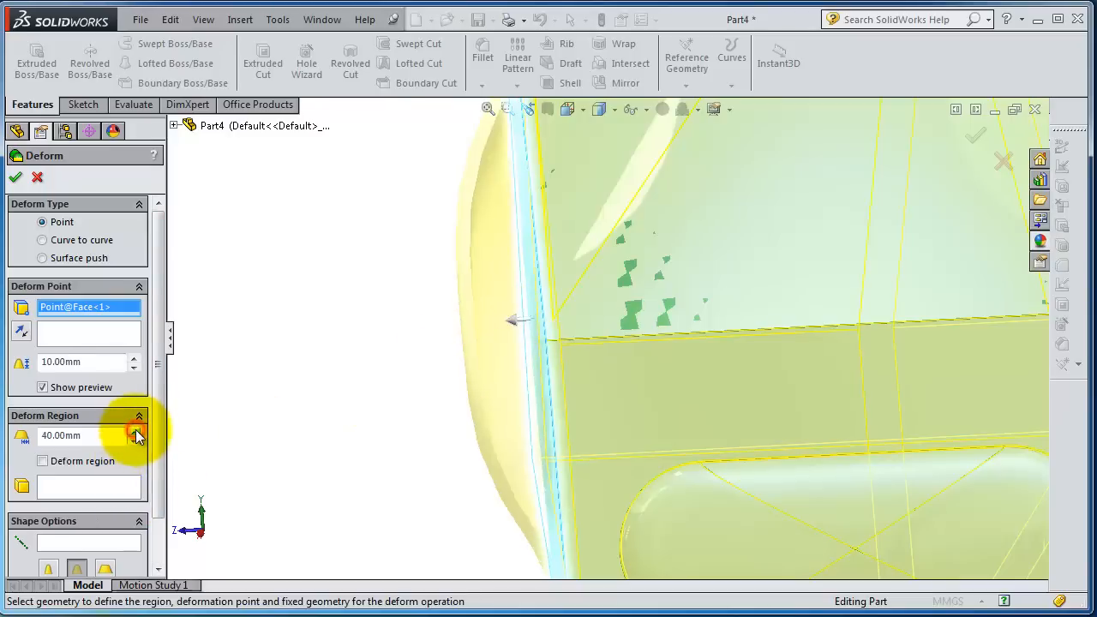
pyautogui.click(134, 431)
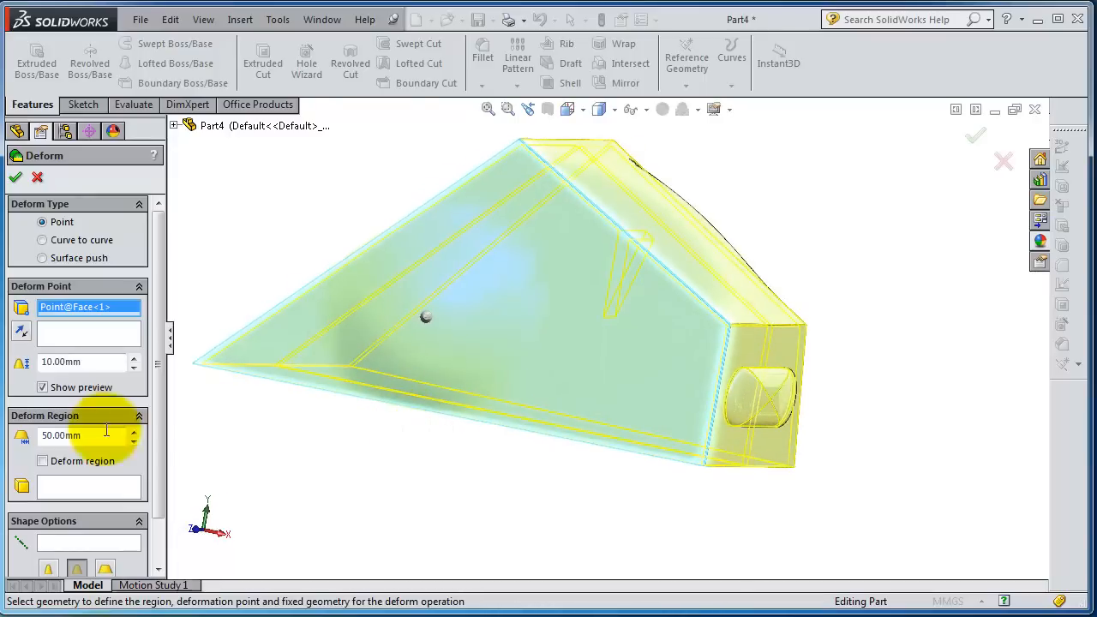
pyautogui.click(134, 431)
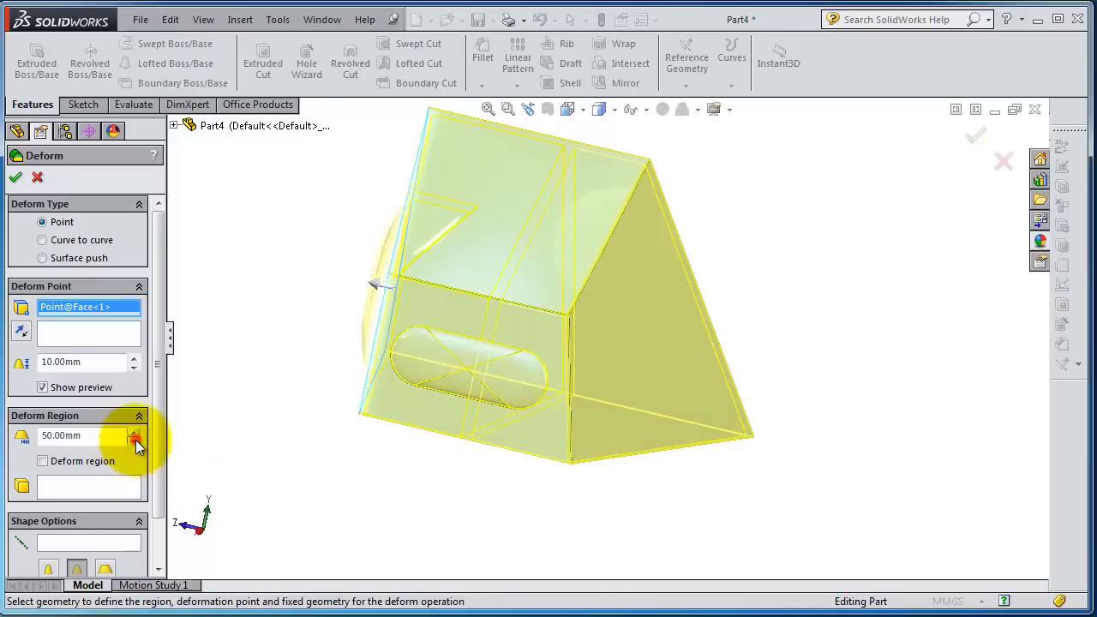
pyautogui.click(134, 440)
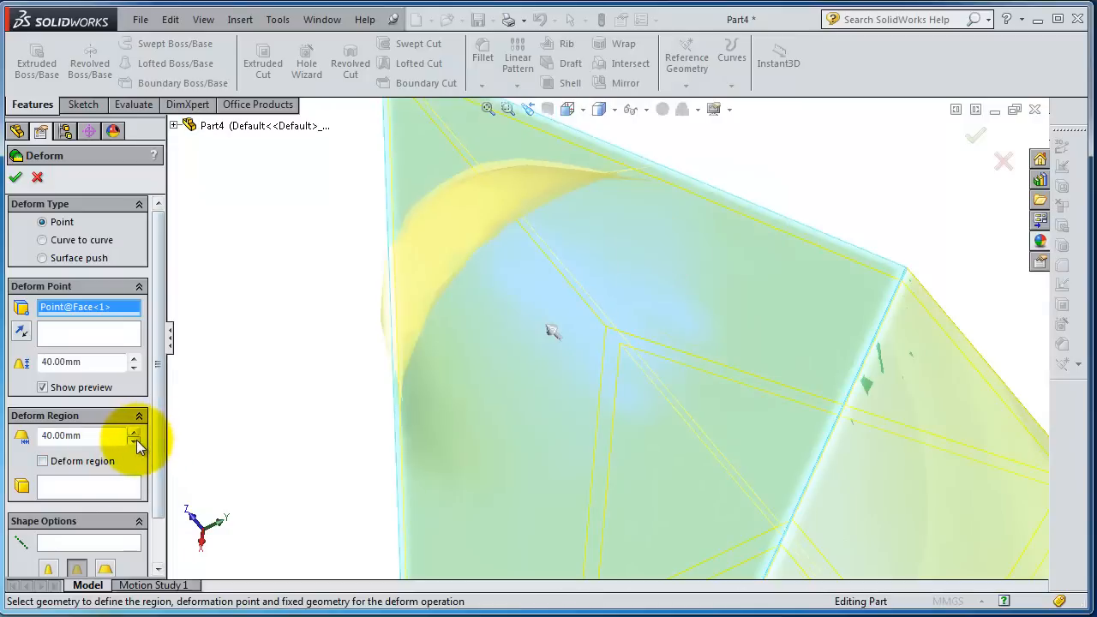
# Narrow the region radius to 20 mm and raise the deform distance to 30 mm
pyautogui.click(133, 440)
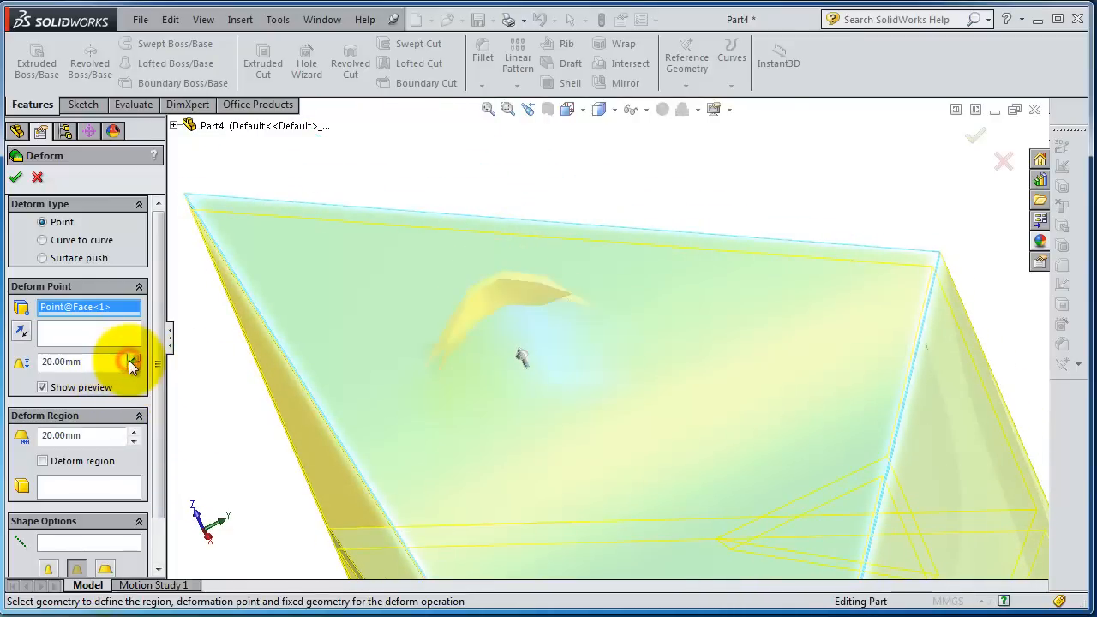
pyautogui.click(133, 358)
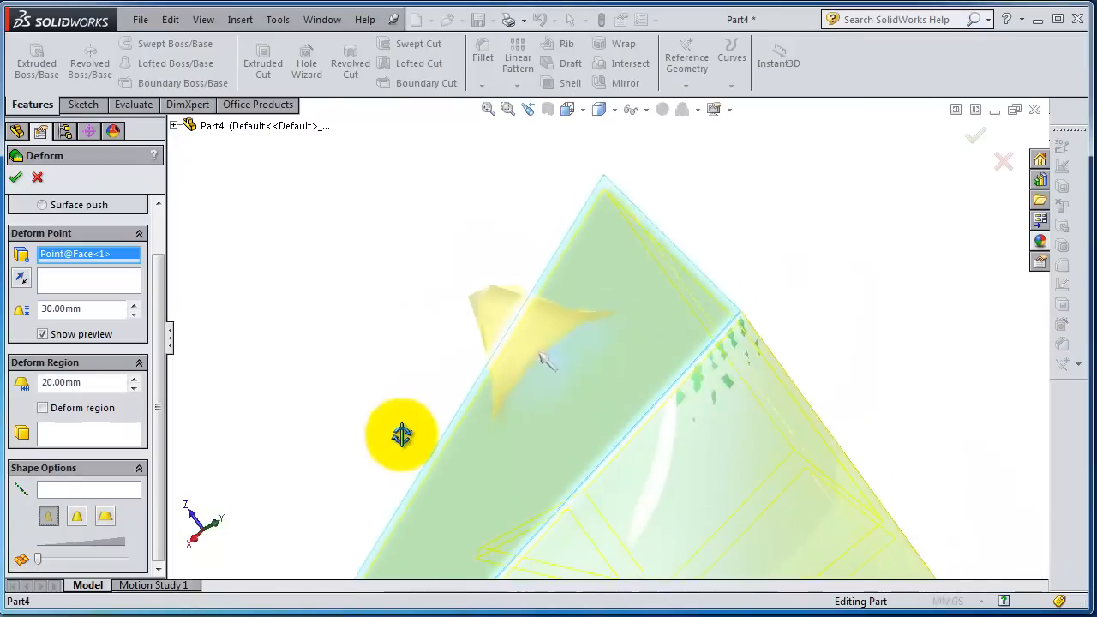
# Try the flat-topped shape, then give the bump the rounded bell-shaped profile
pyautogui.click(105, 516)
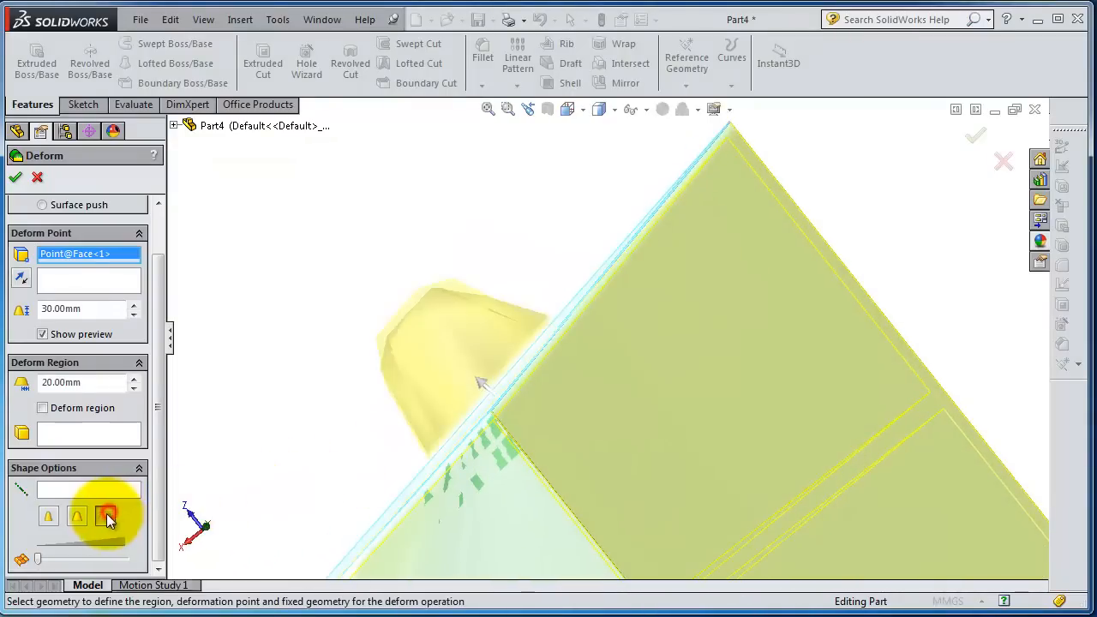
pyautogui.click(76, 515)
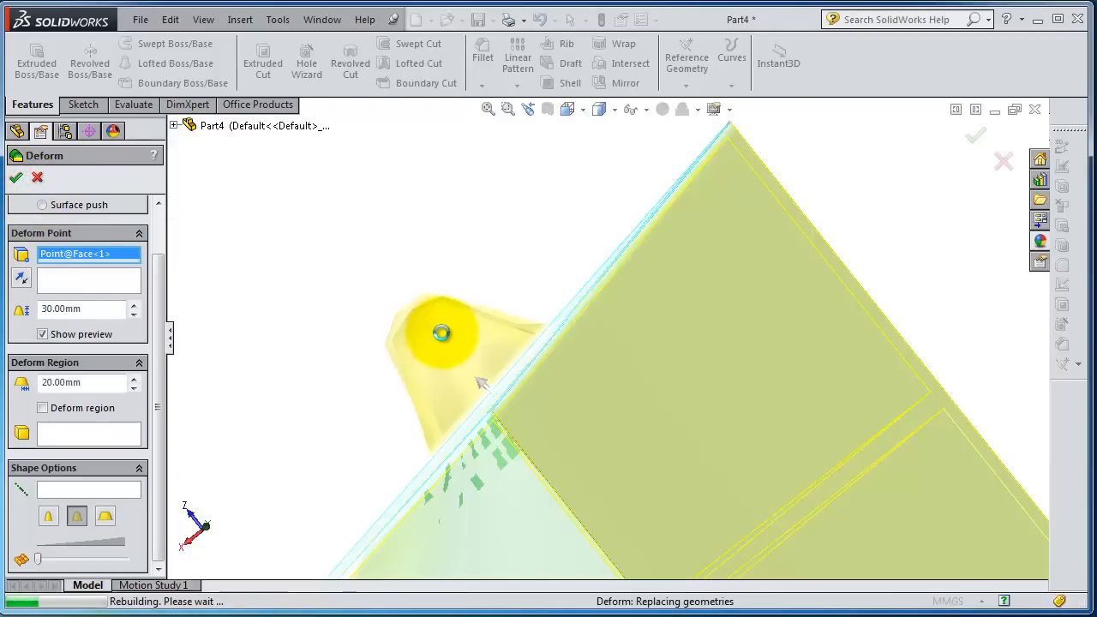
pyautogui.moveTo(440, 332); pyautogui.dragTo(367, 441)
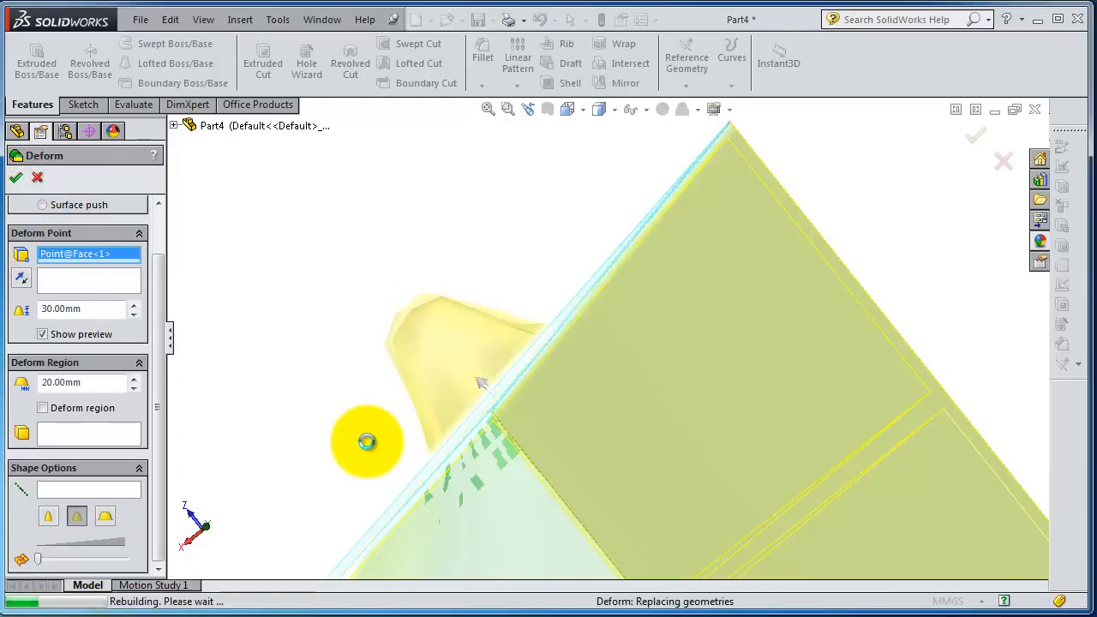
# Accept the Deform so Deform2 joins the tree, and view the bump from the side
pyautogui.click(15, 177)
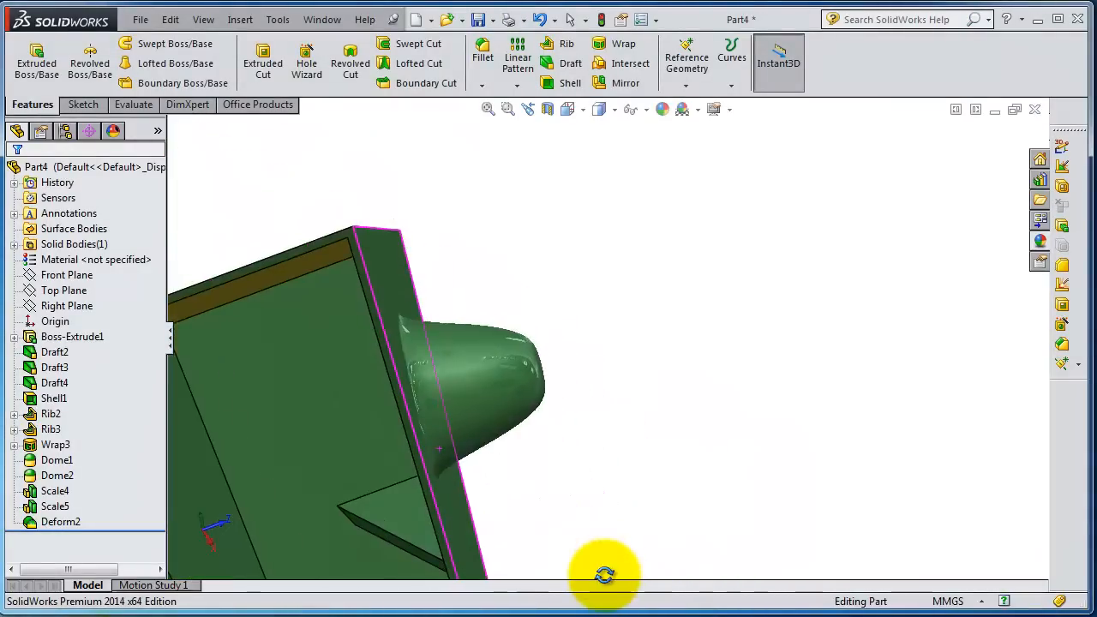
pyautogui.moveTo(604, 574); pyautogui.dragTo(499, 420)
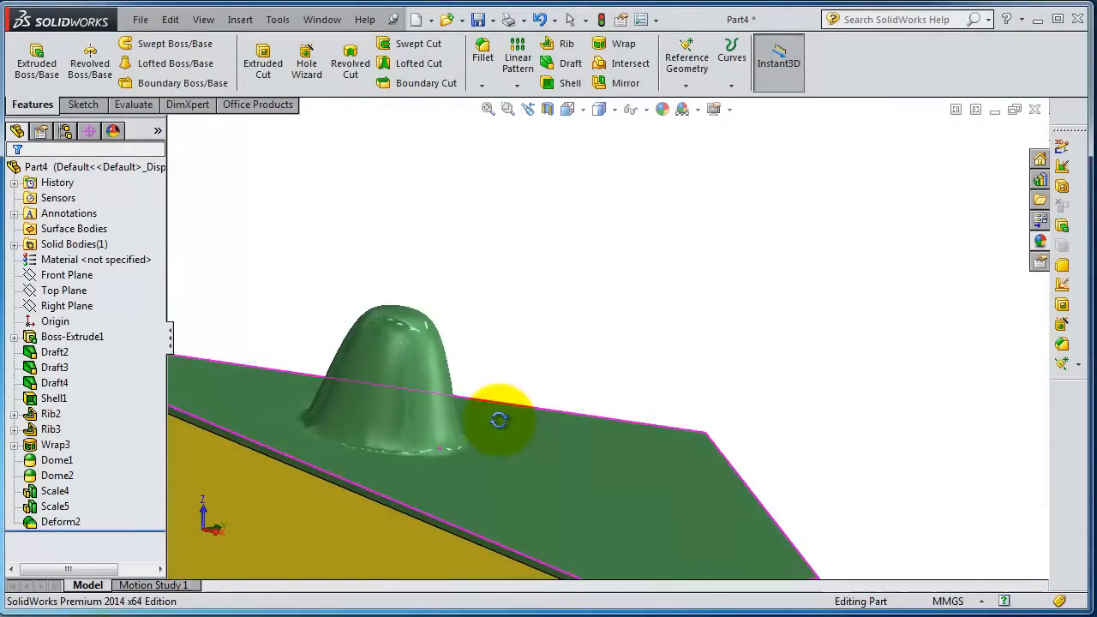